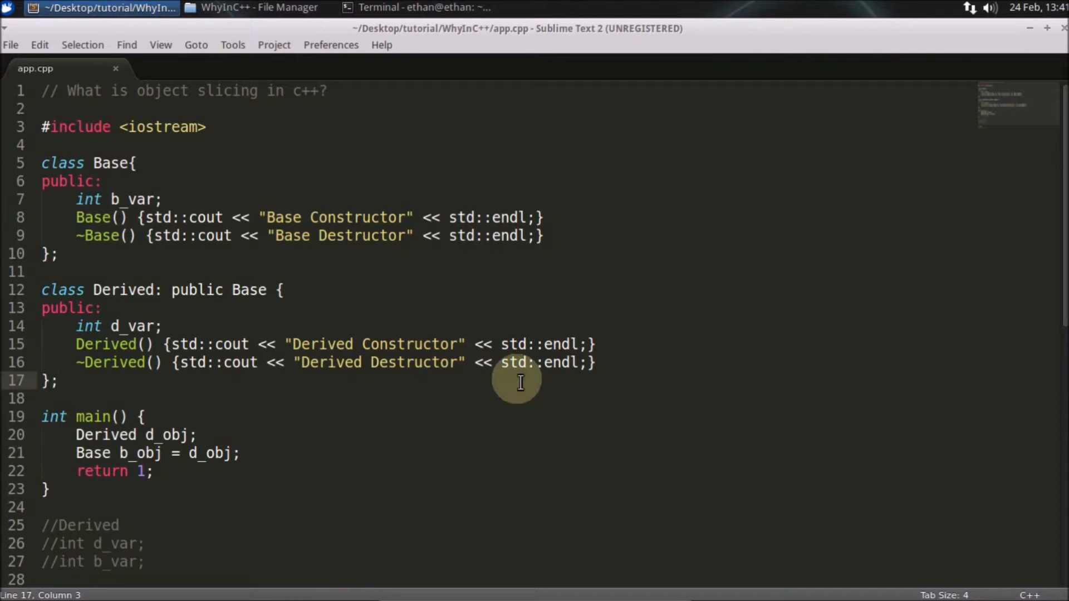
mouse_move(372, 98)
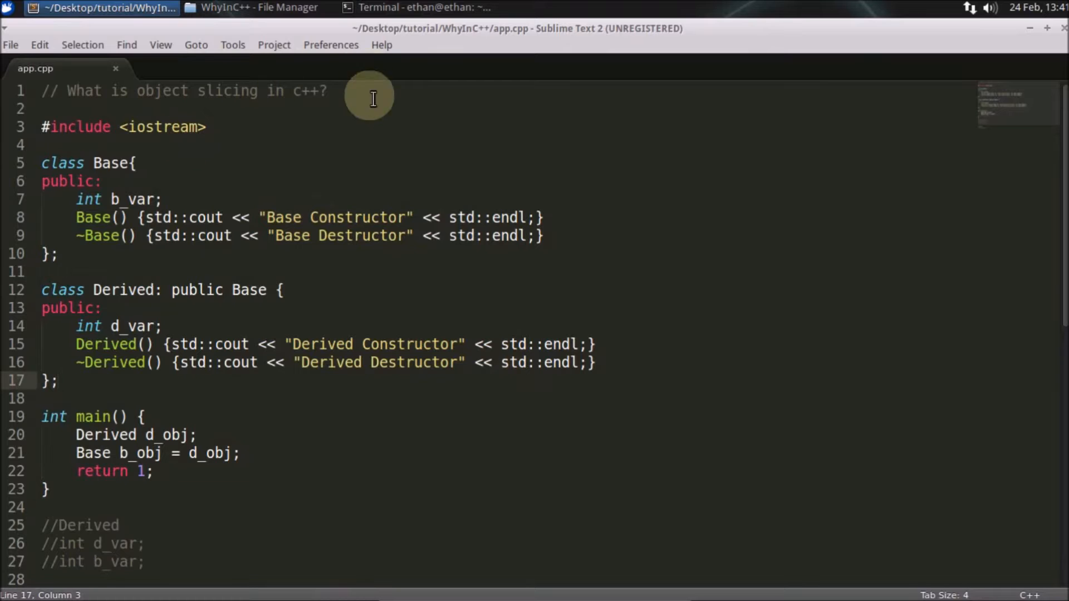
left_click_drag(373, 90, 205, 136)
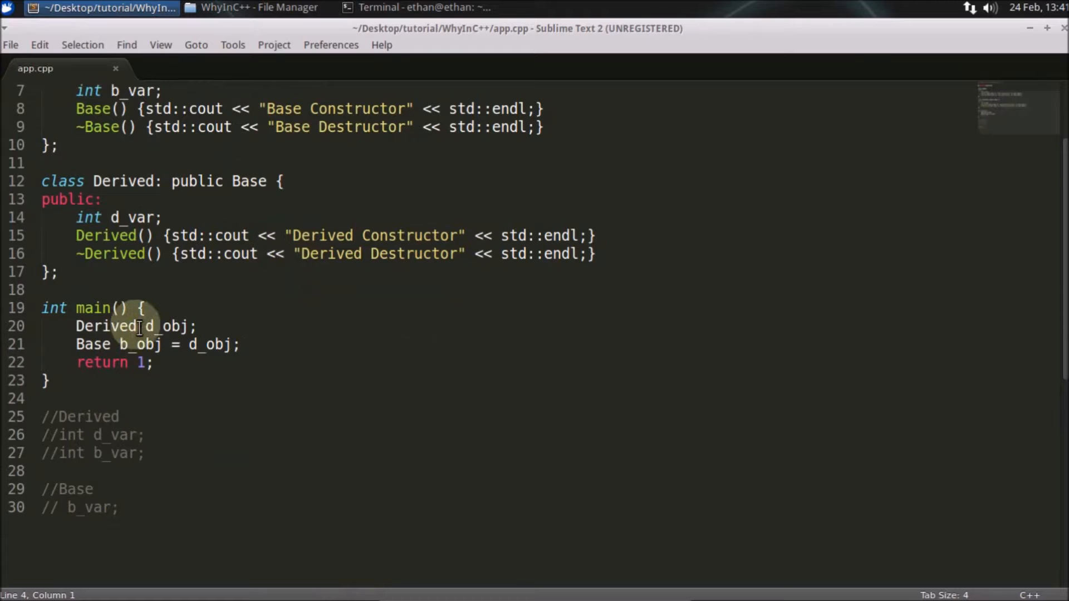
double_click(167, 326)
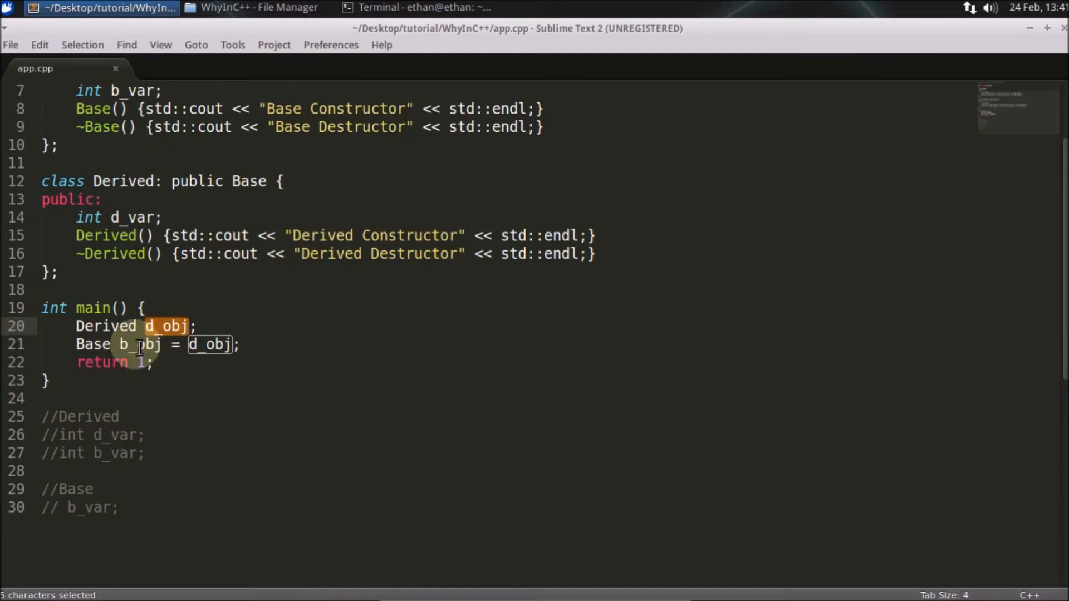
left_click(211, 344)
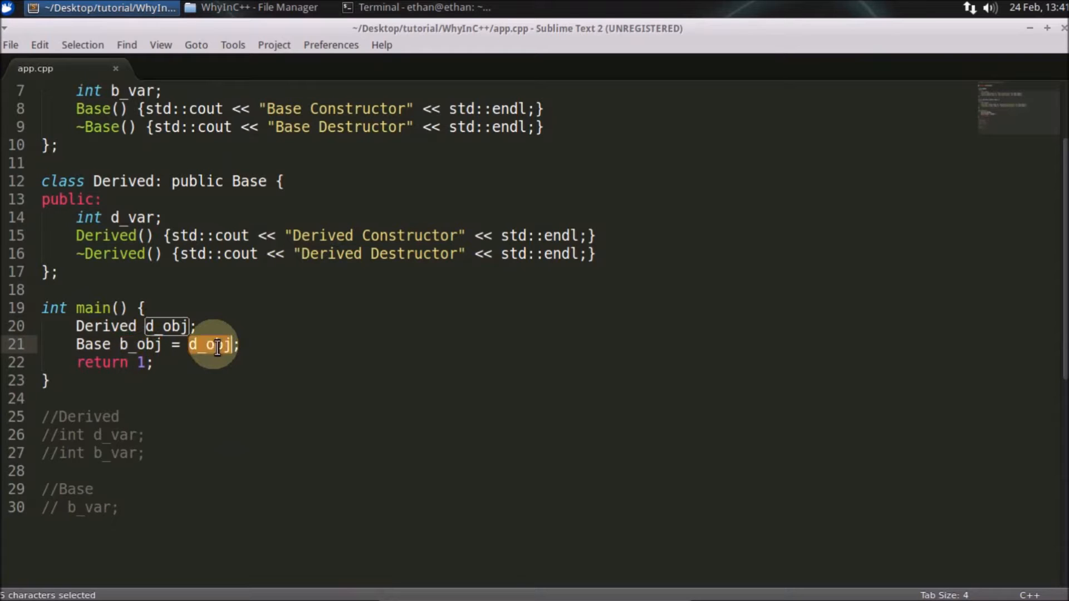
double_click(140, 344)
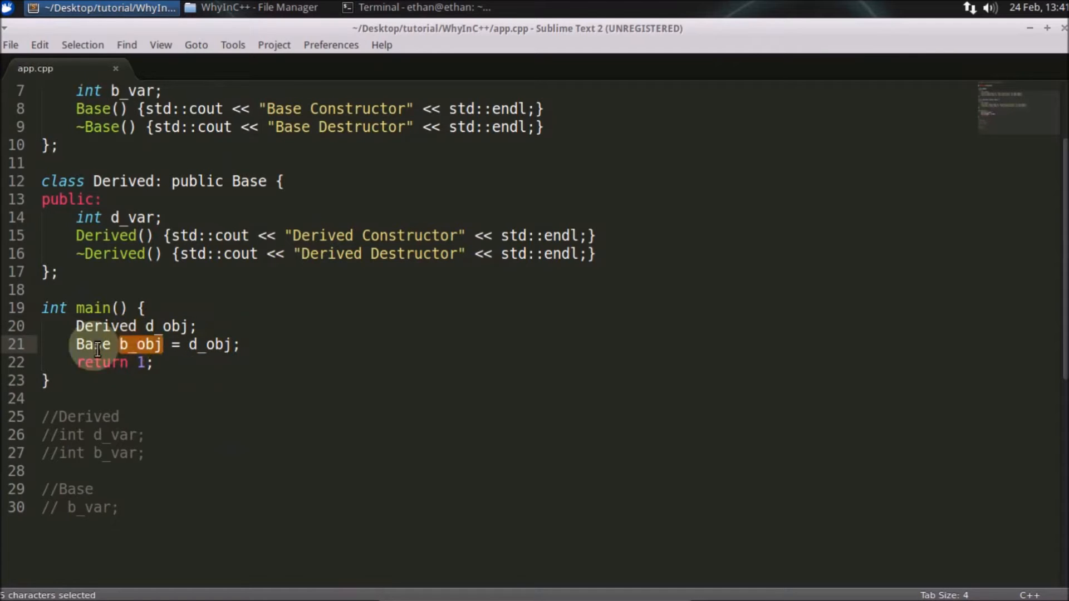
mouse_move(194, 354)
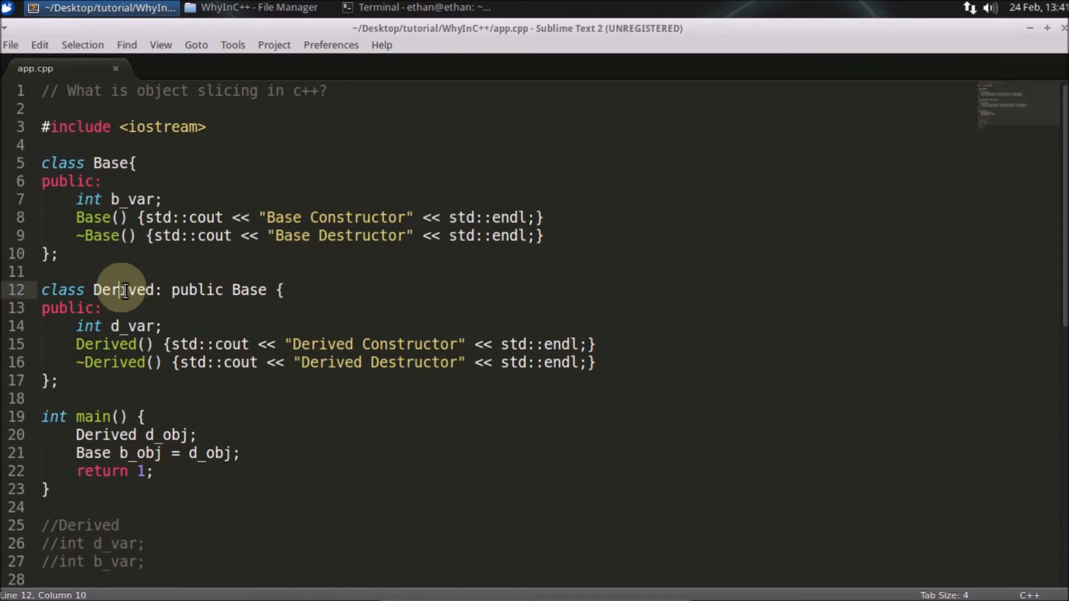
double_click(249, 289)
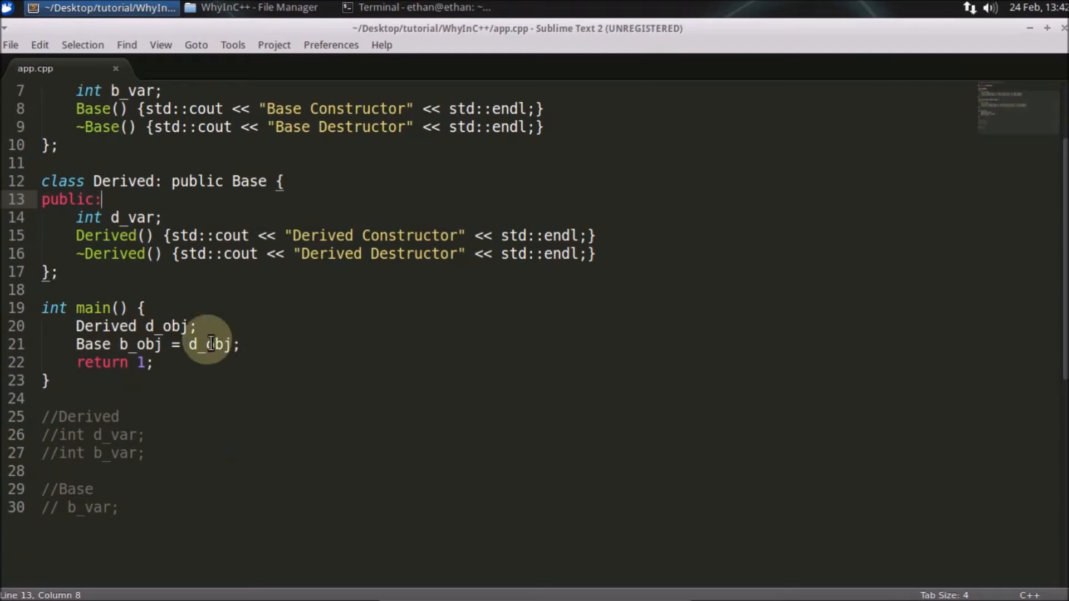
double_click(211, 344)
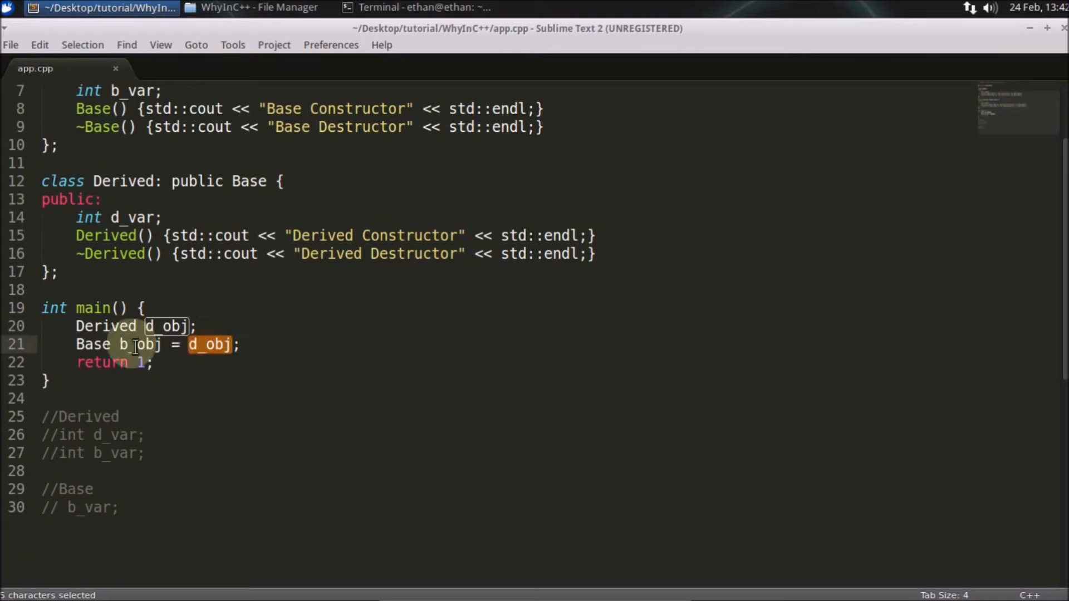
double_click(140, 344)
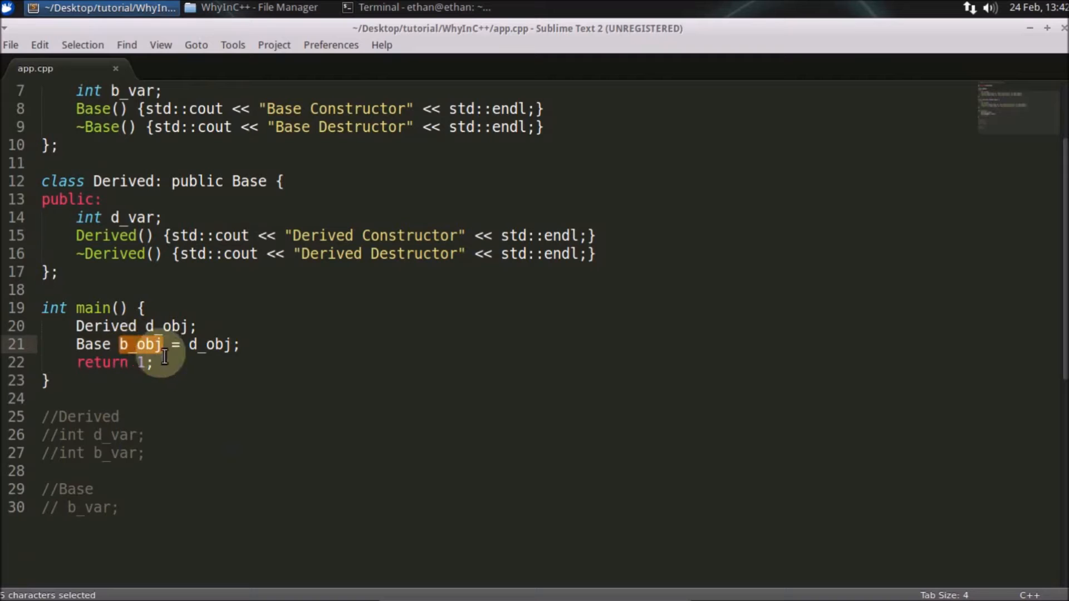
mouse_move(119, 495)
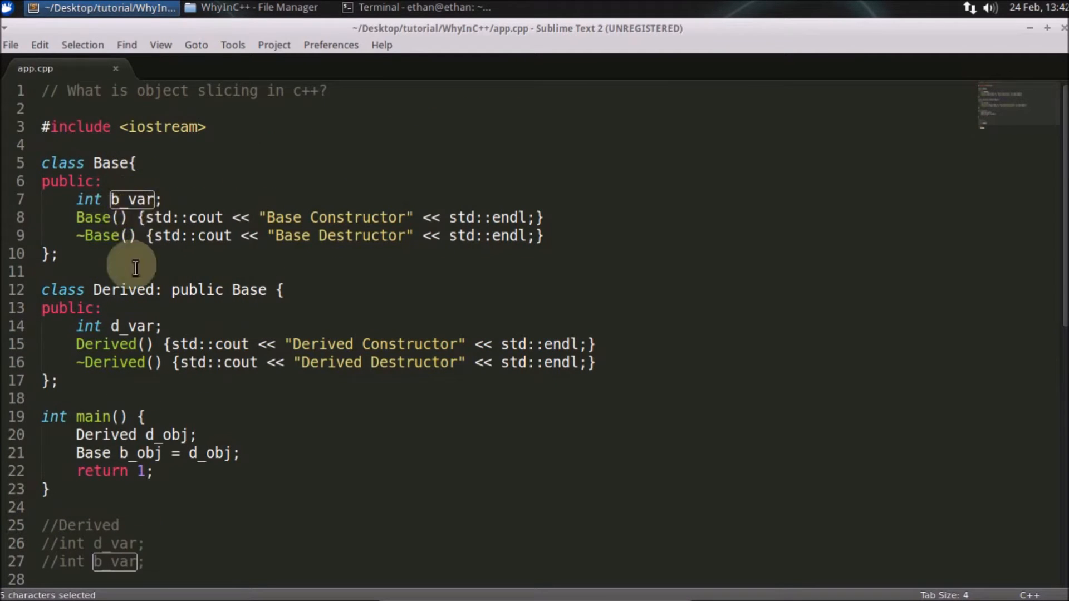
scroll("down", 3)
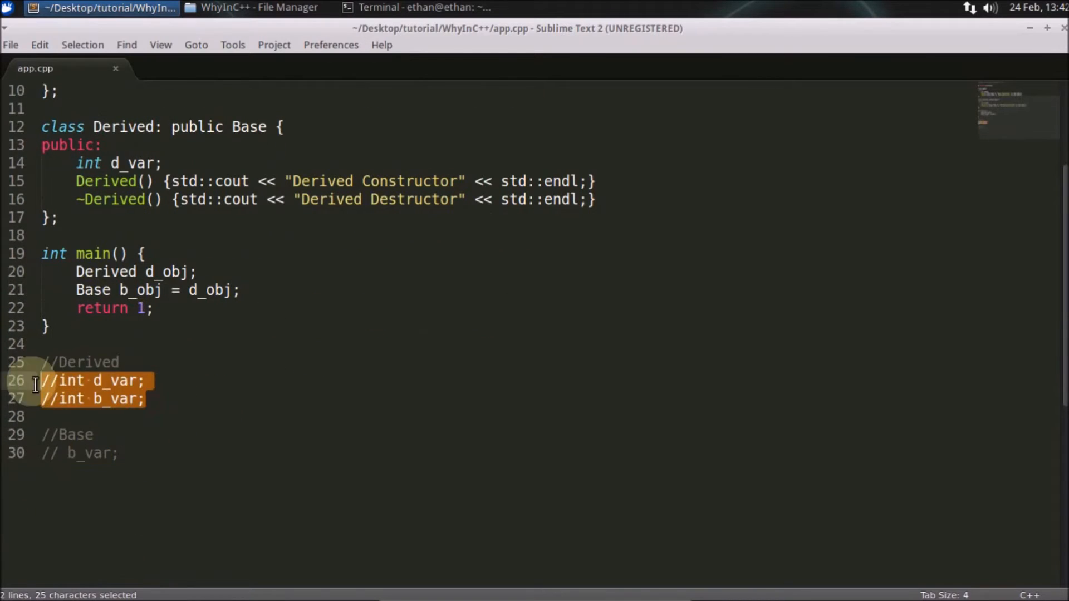
left_click(118, 381)
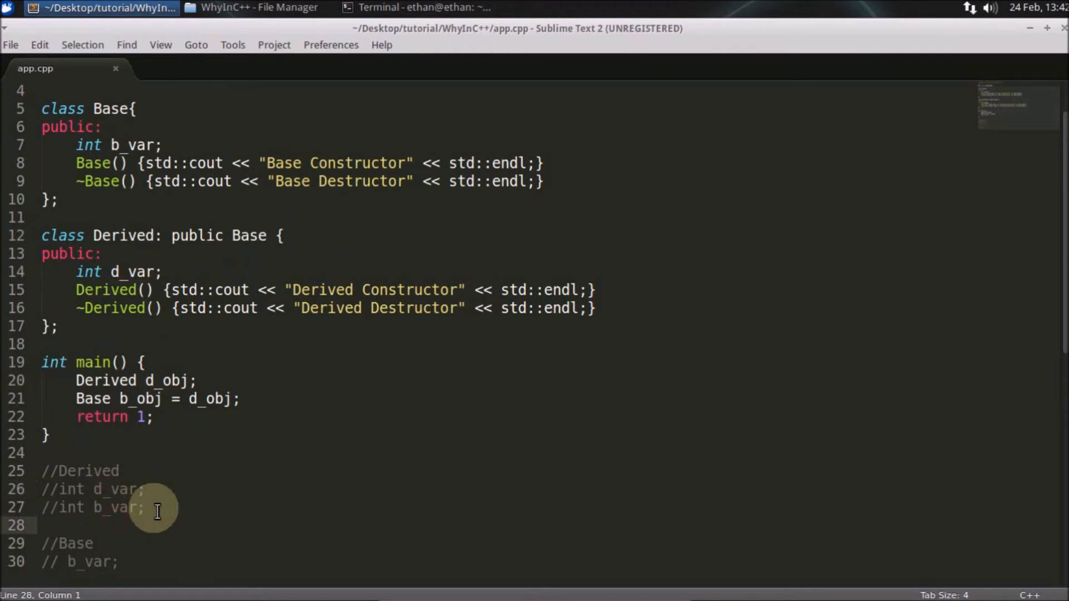
mouse_move(180, 398)
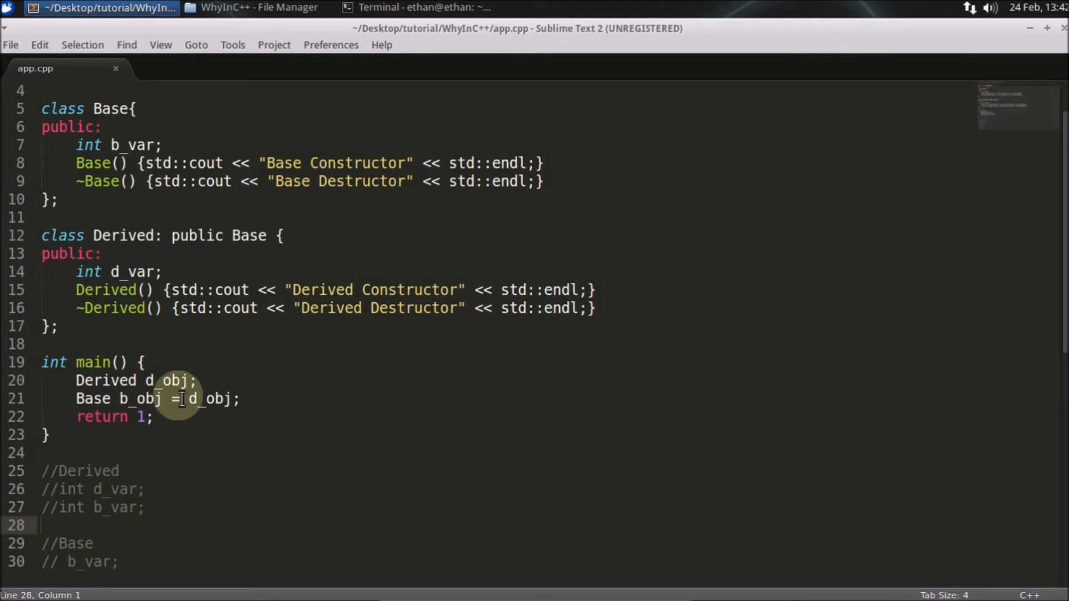
double_click(140, 399)
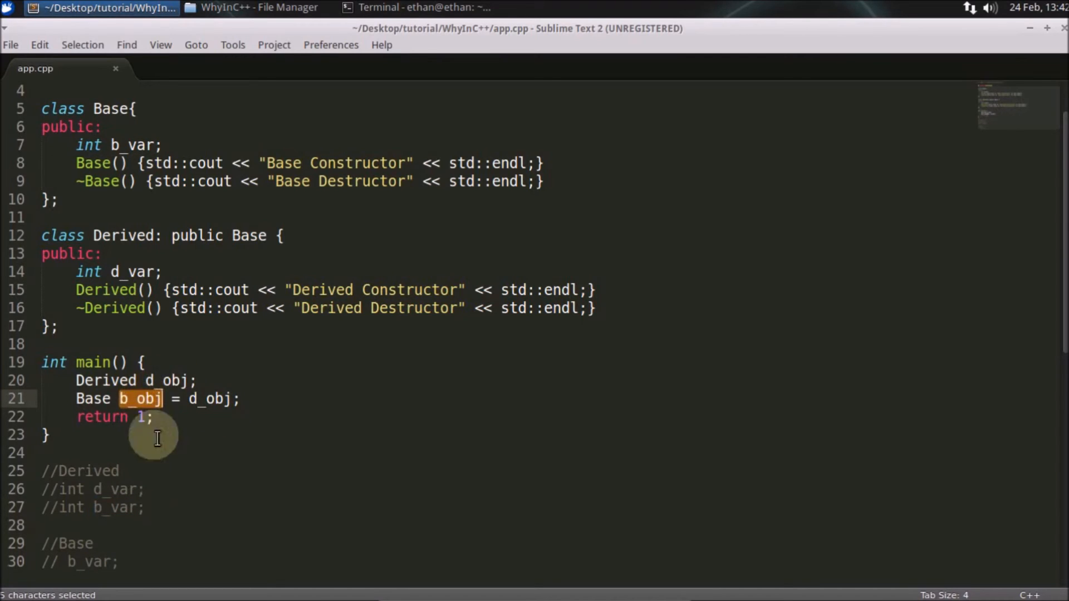
double_click(116, 488)
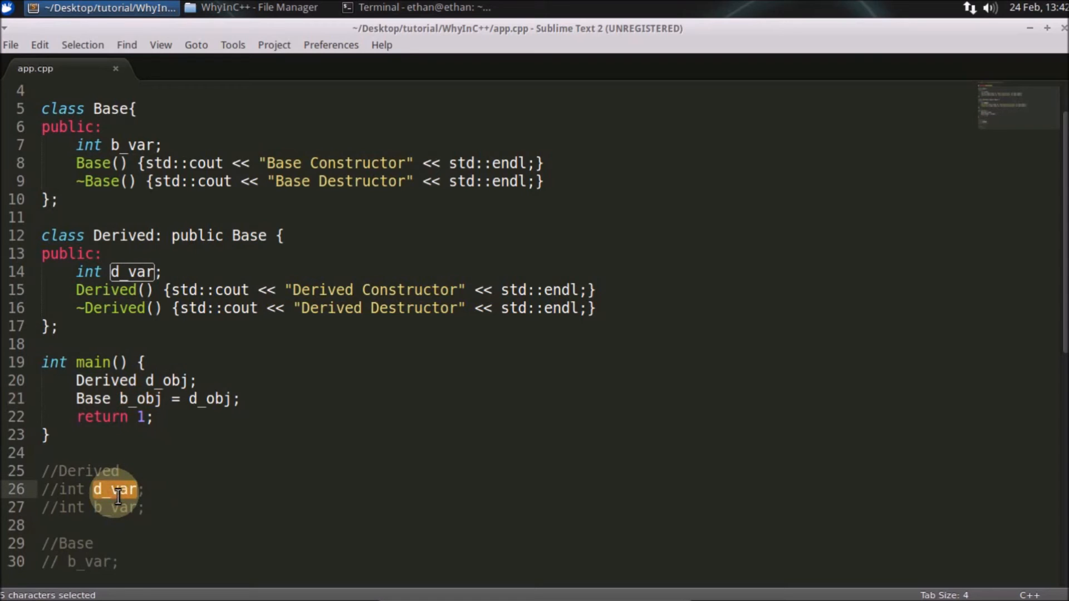